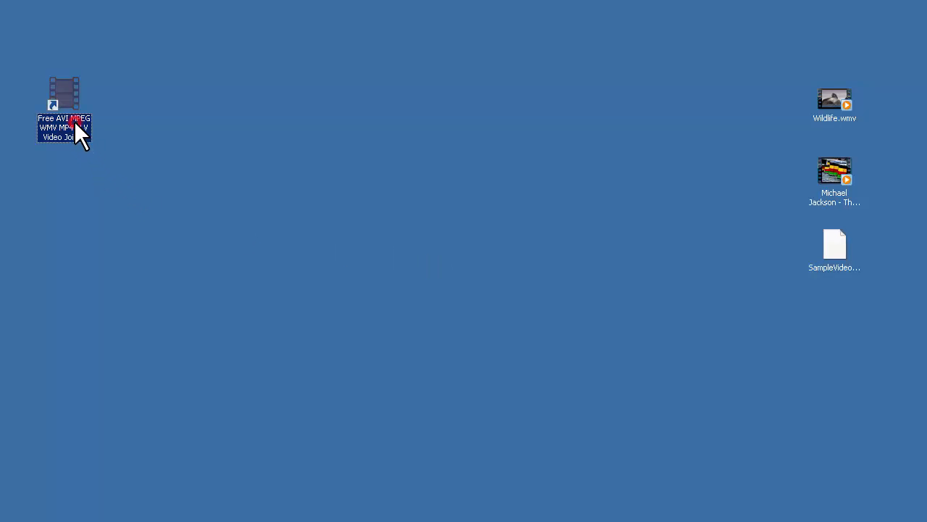
{"action": "mouse_move", "coordinate": [179, 145]}
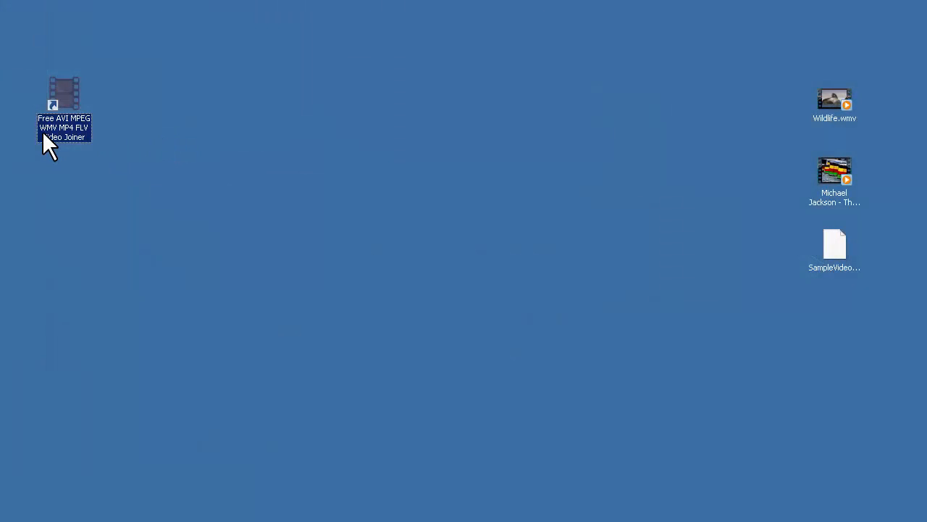
Step: Launch the video joiner and select Wildlife.wmv among the three listed clips
{"action": "double_click", "coordinate": [63, 98]}
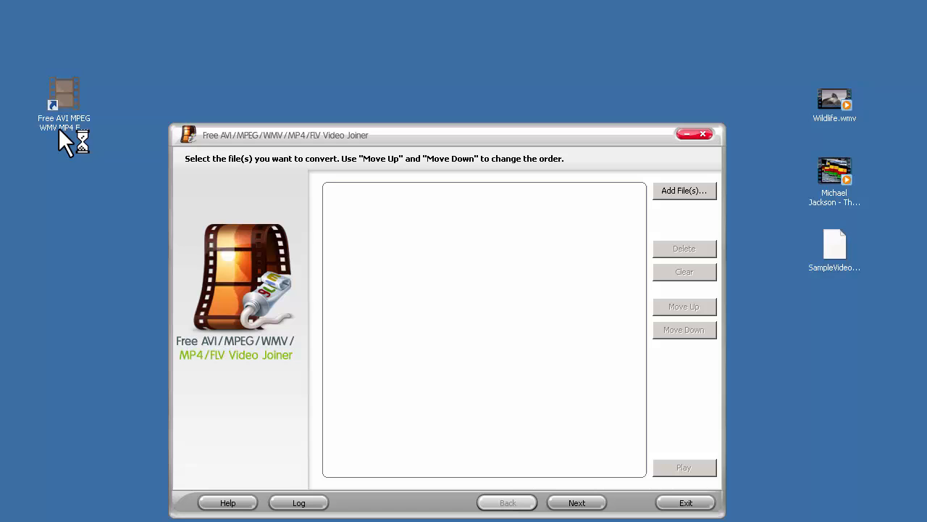
{"action": "mouse_move", "coordinate": [888, 279]}
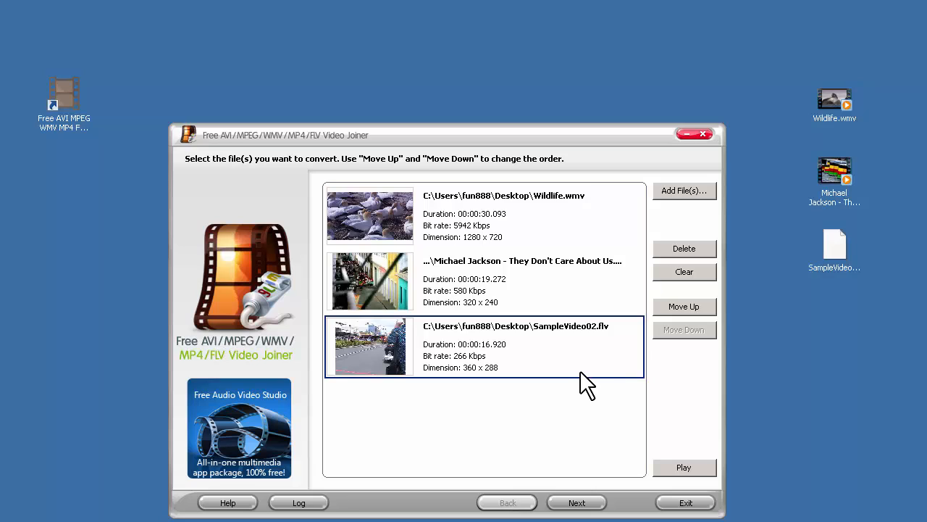
{"action": "mouse_move", "coordinate": [474, 384]}
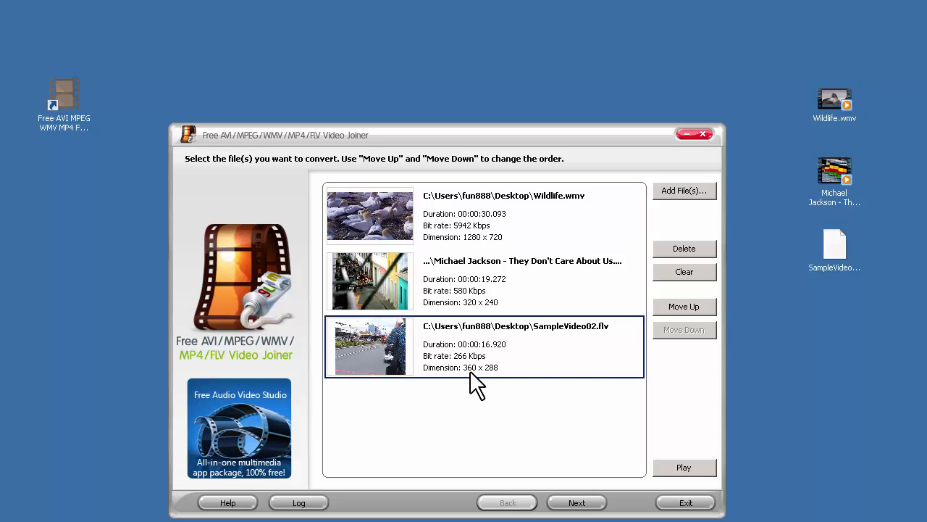
{"action": "left_click", "coordinate": [503, 216]}
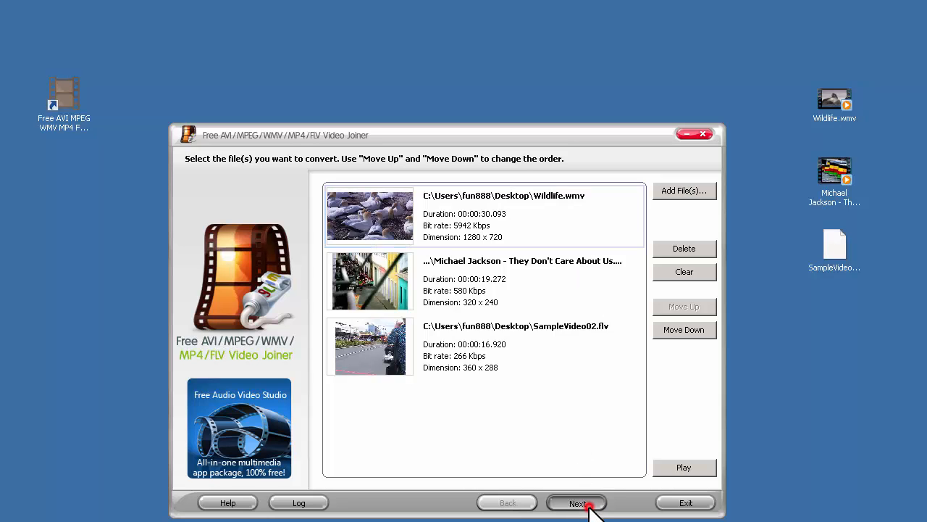
Step: Set the output directory to C:\Users\fun888\Desktop\output\ on the output step
{"action": "left_click", "coordinate": [577, 503]}
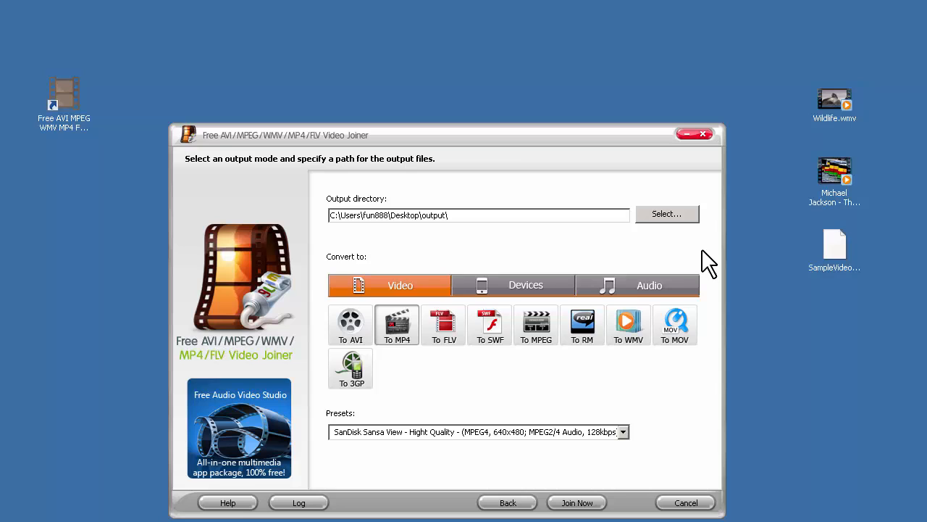
{"action": "left_click", "coordinate": [666, 213]}
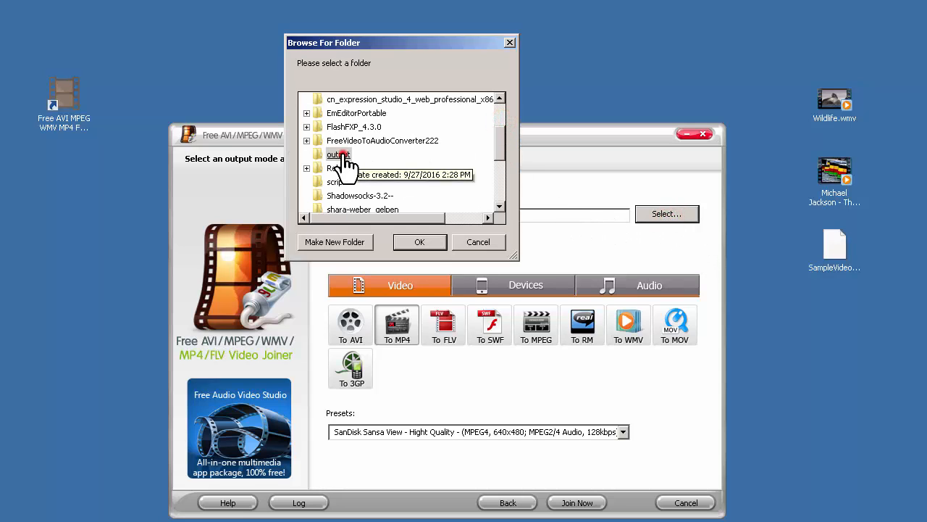
{"action": "left_click", "coordinate": [419, 242]}
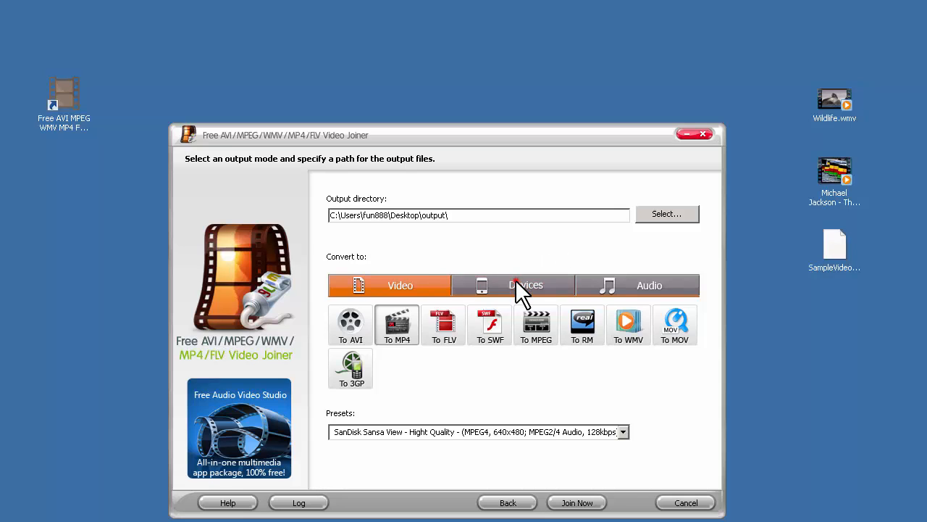
{"action": "left_click", "coordinate": [649, 284]}
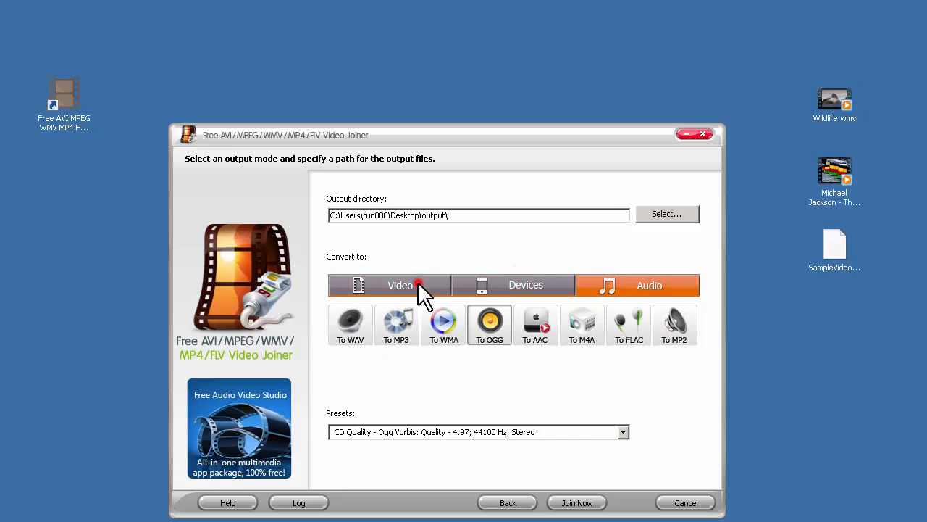
{"action": "left_click", "coordinate": [400, 285]}
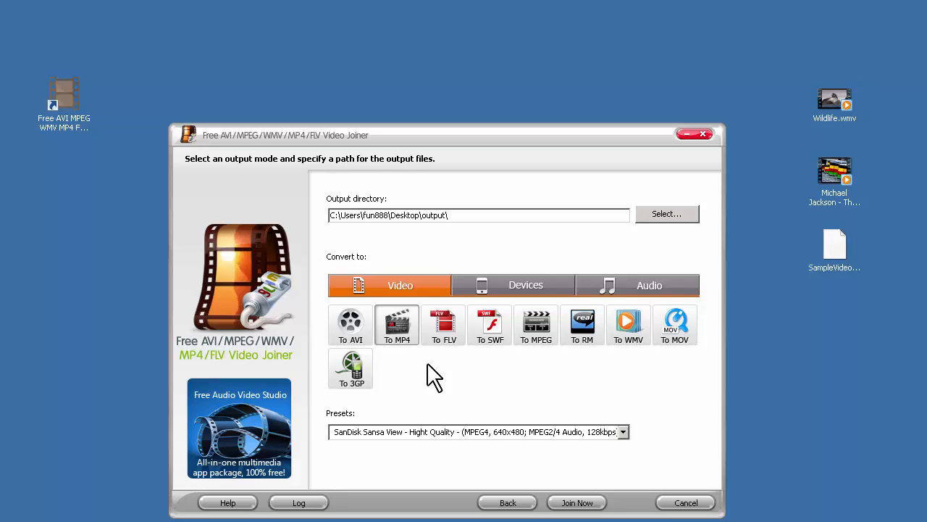
{"action": "mouse_move", "coordinate": [460, 380]}
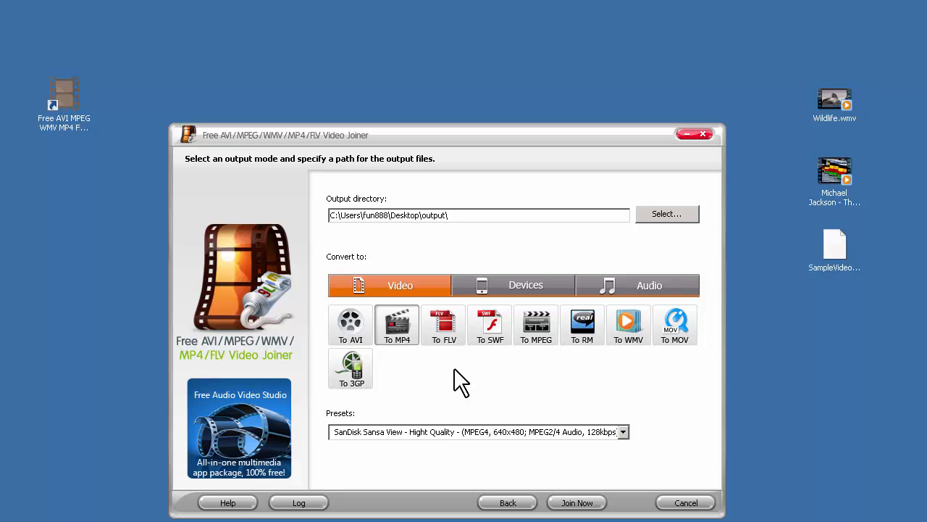
Step: Keep MP4 output and choose the Apple iPod (MPEG4, 320x240) preset
{"action": "left_click", "coordinate": [622, 431]}
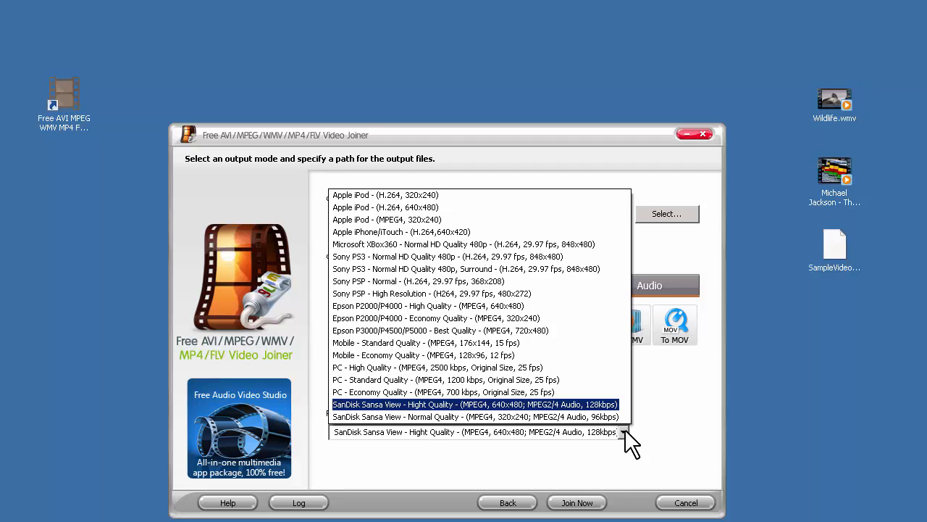
{"action": "left_click", "coordinate": [388, 219]}
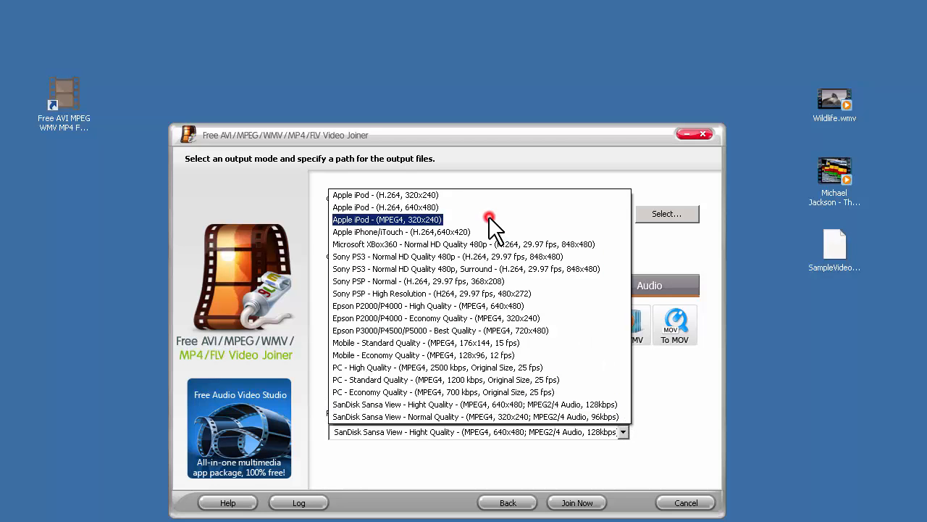
{"action": "left_click", "coordinate": [387, 219]}
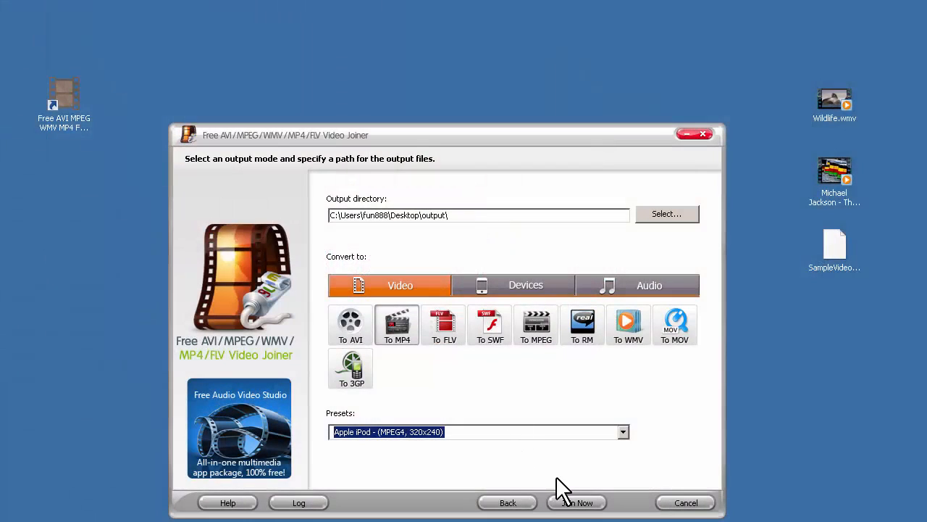
Step: Join the three videos and open the folder containing Output_Merge.mp4
{"action": "left_click", "coordinate": [576, 502]}
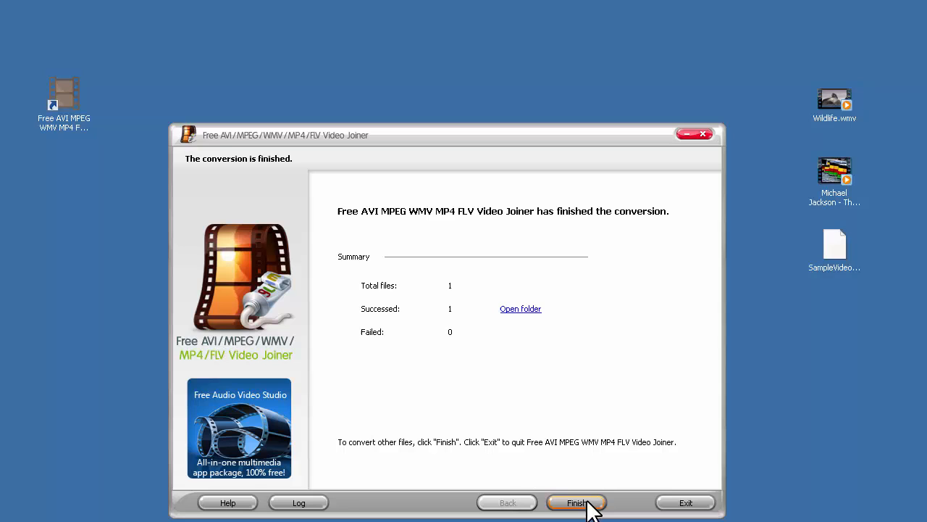
{"action": "left_click", "coordinate": [520, 308]}
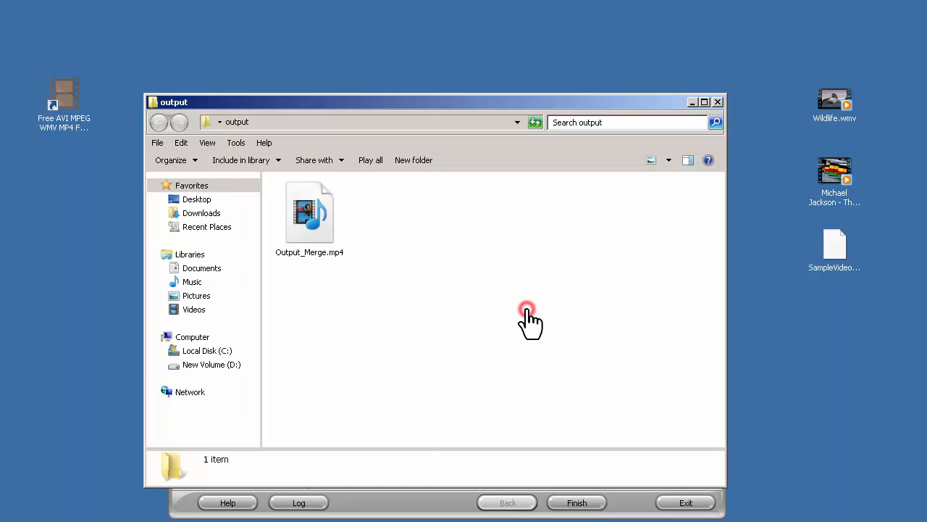
Step: Inspect Output_Merge.mp4 details (11.1 MB, 320x240, about 1:06), then close the folder
{"action": "left_click", "coordinate": [309, 214]}
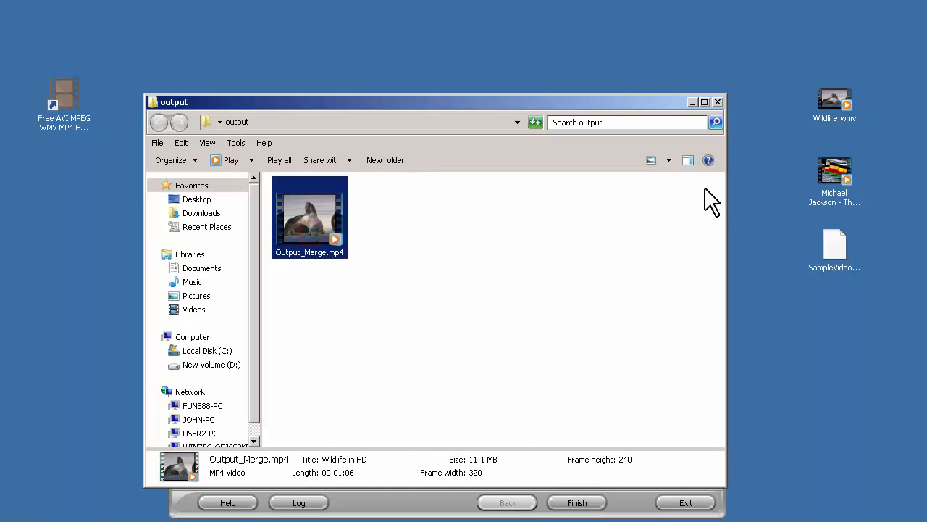
{"action": "mouse_move", "coordinate": [718, 101]}
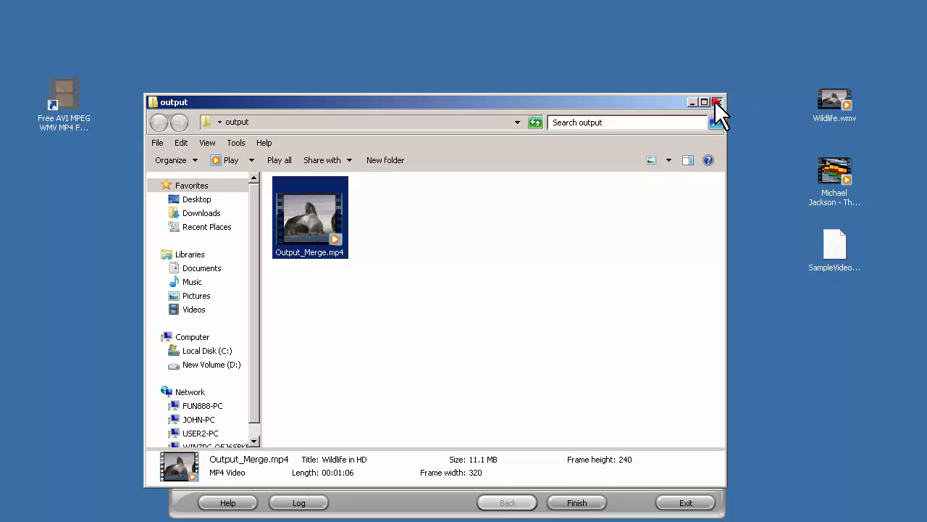
{"action": "left_click", "coordinate": [718, 101]}
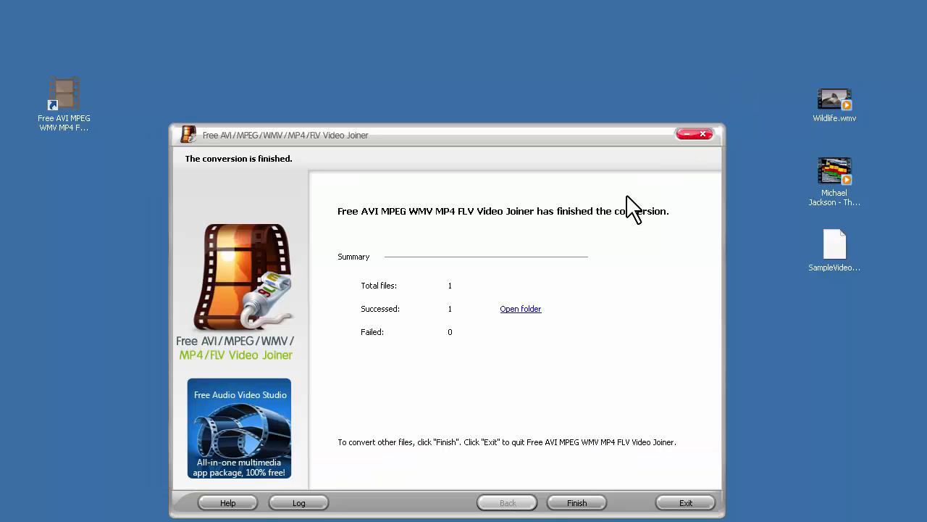